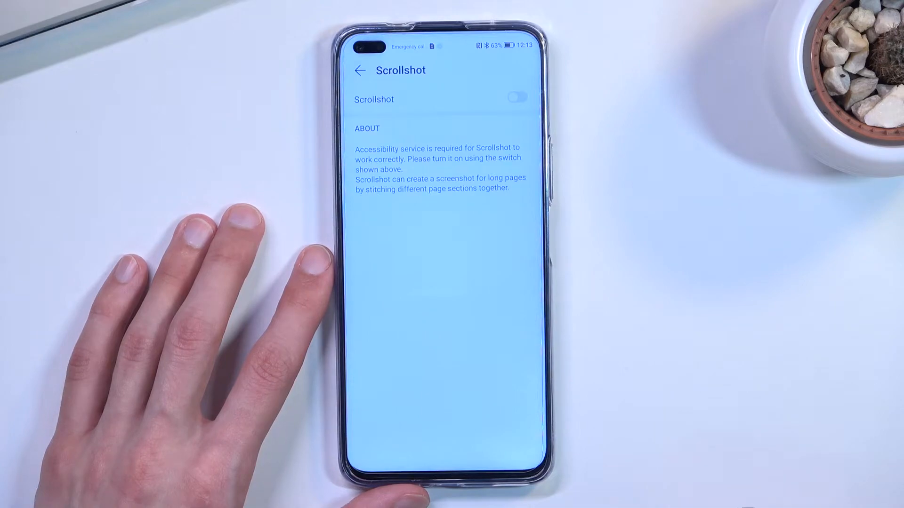
# Step: Switch on Scrollshot, allow it to read the screen, and leave its settings page
pyautogui.click(516, 96)
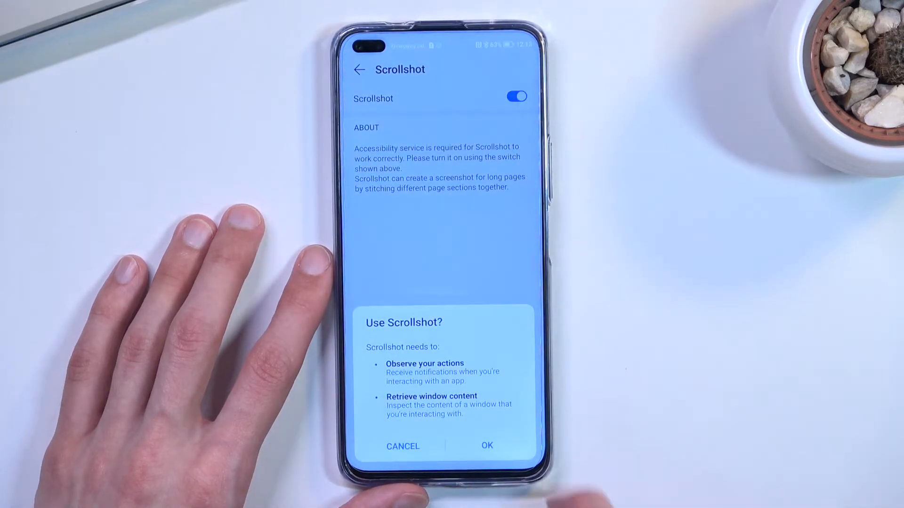
pyautogui.click(486, 446)
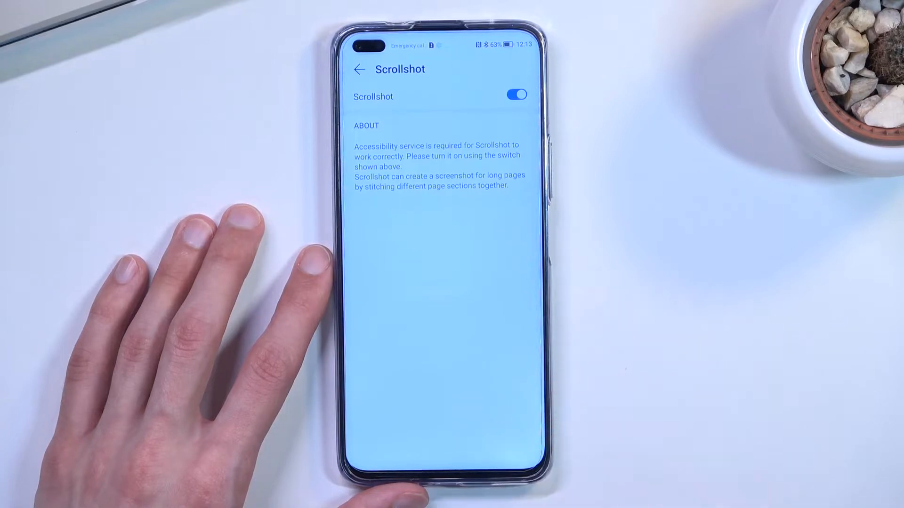
pyautogui.click(358, 69)
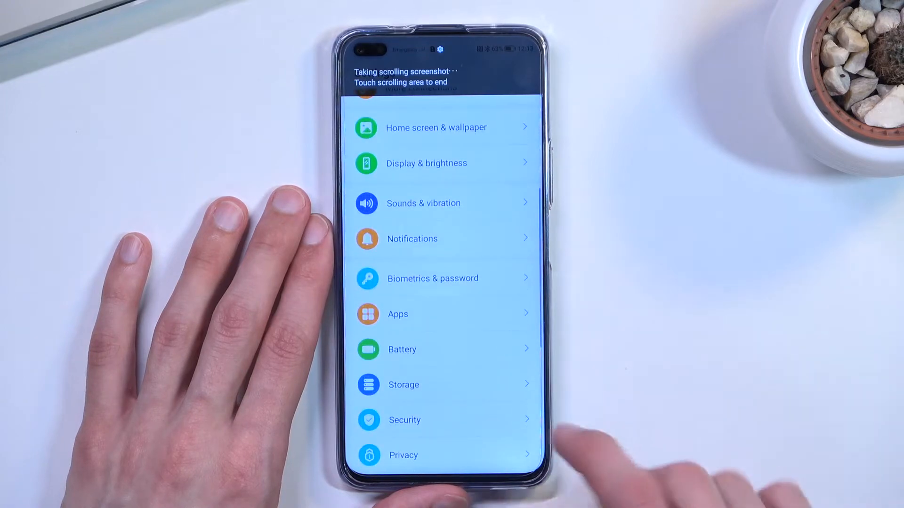
# Step: Scroll the Settings list down to Security while the scrolling screenshot captures
pyautogui.scroll(-3)
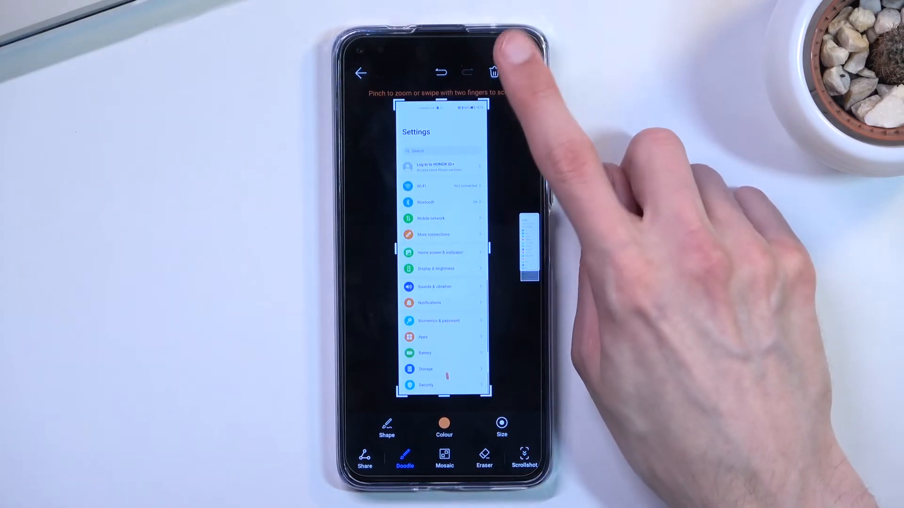
# Step: Save the long Settings screenshot from the screenshot editor
pyautogui.click(494, 71)
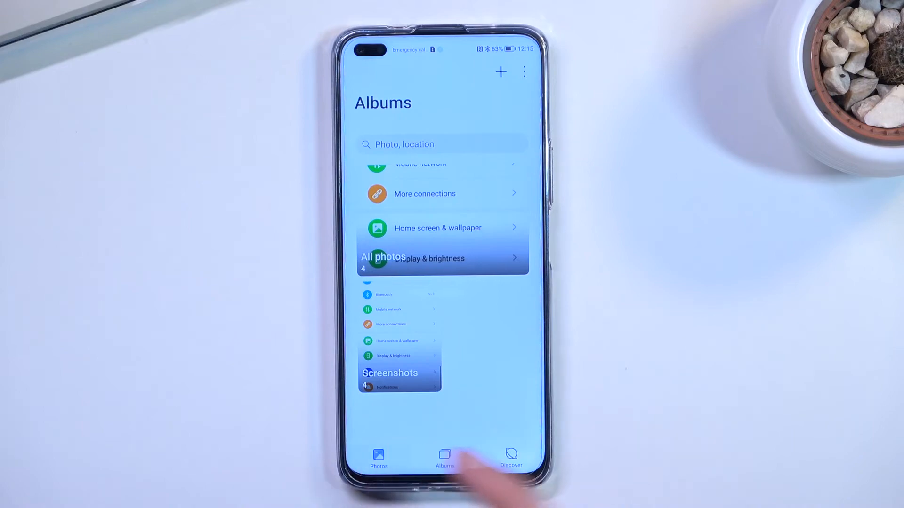
# Step: Open the Screenshots album, view the long Settings screenshot full-screen and scroll through it
pyautogui.click(378, 455)
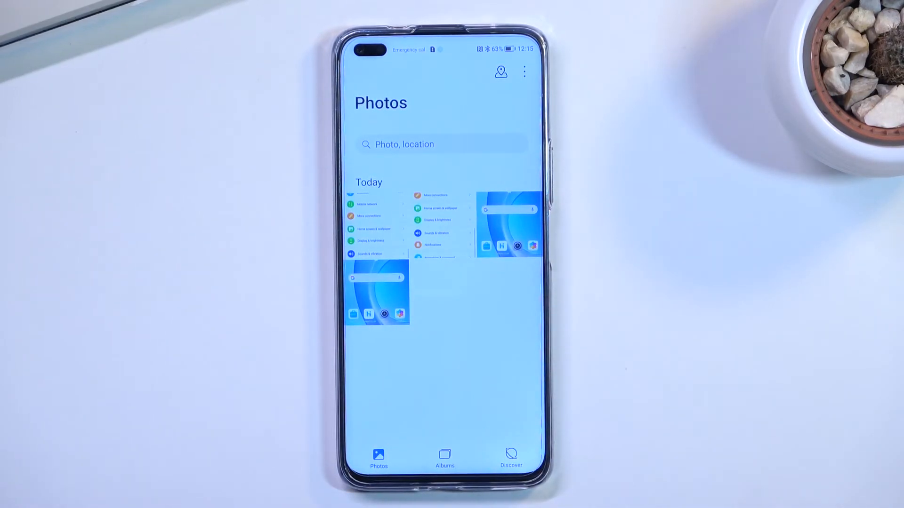
pyautogui.click(443, 455)
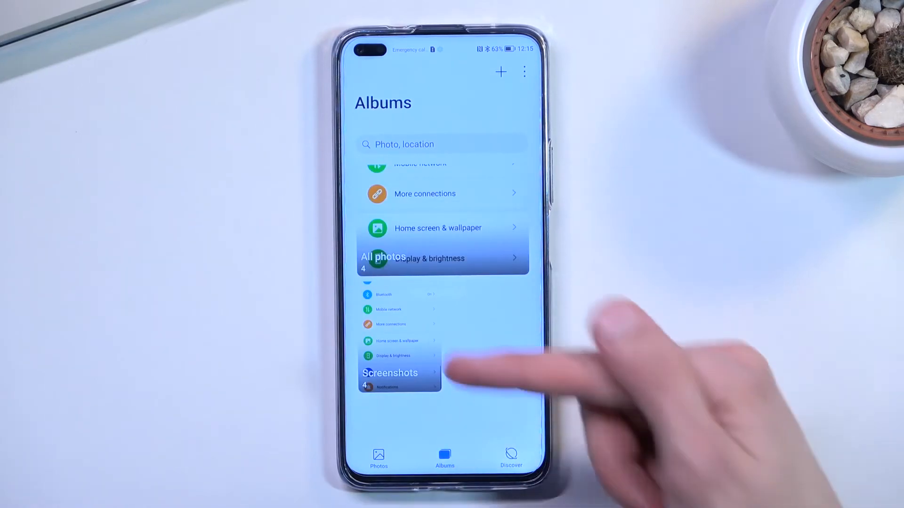
pyautogui.click(389, 373)
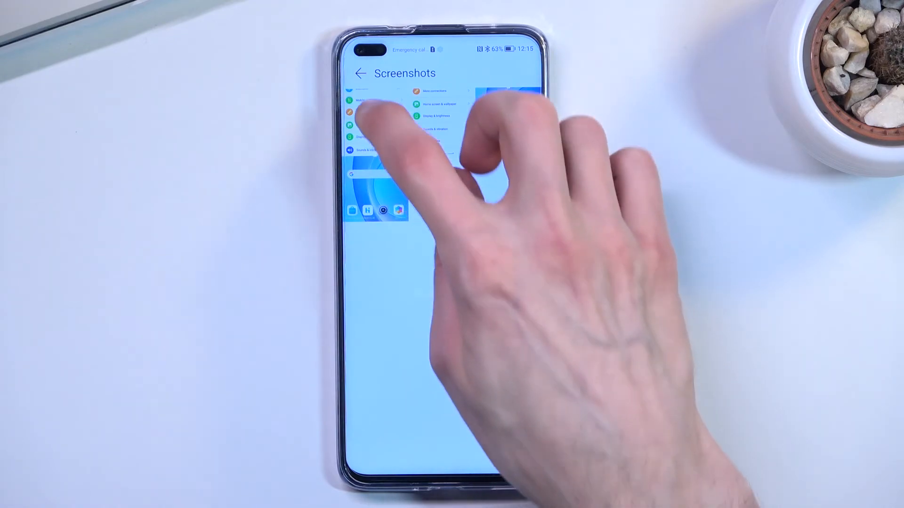
pyautogui.click(360, 74)
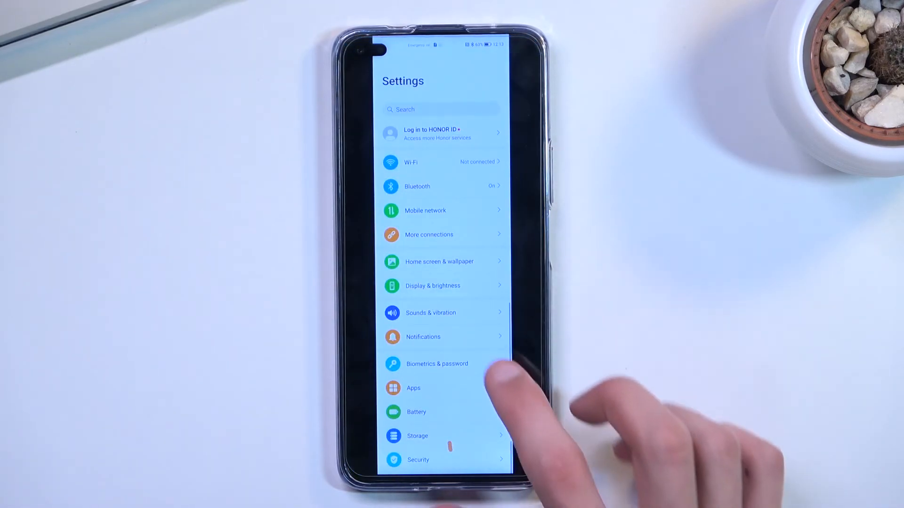
pyautogui.scroll(-3)
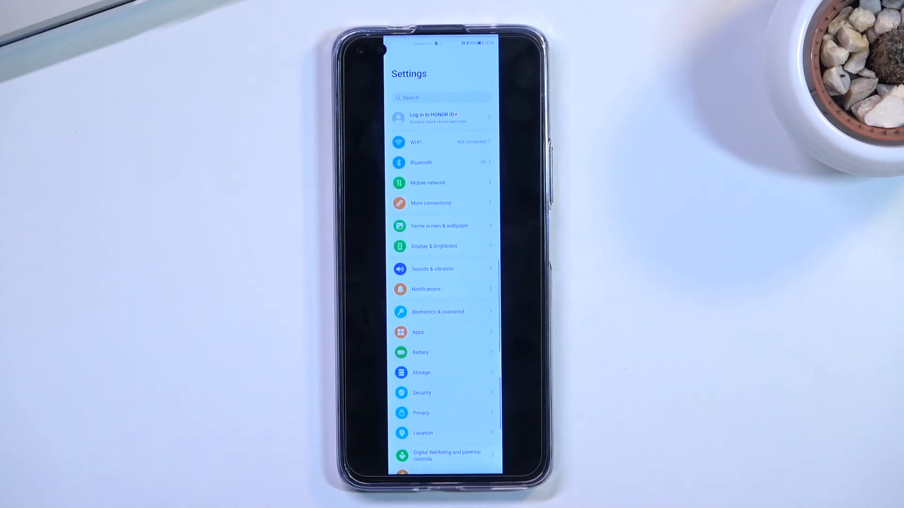